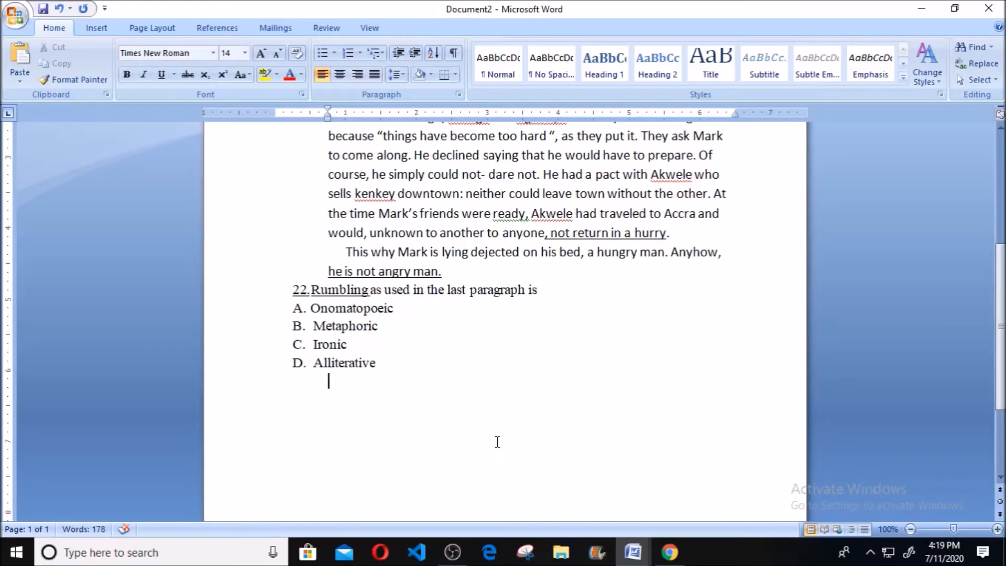
{"action": "mouse_move", "coordinate": [495, 444]}
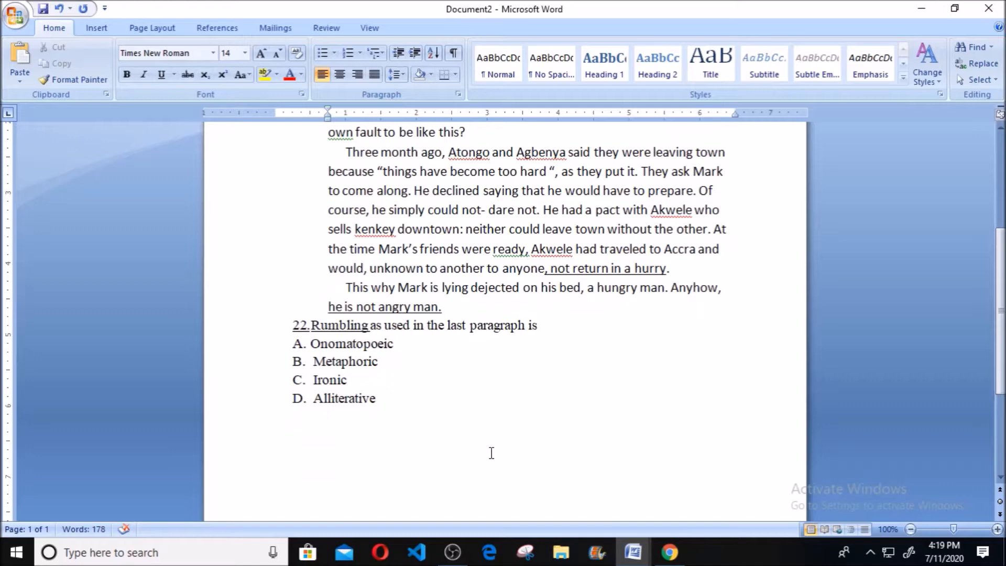
{"action": "mouse_move", "coordinate": [484, 457]}
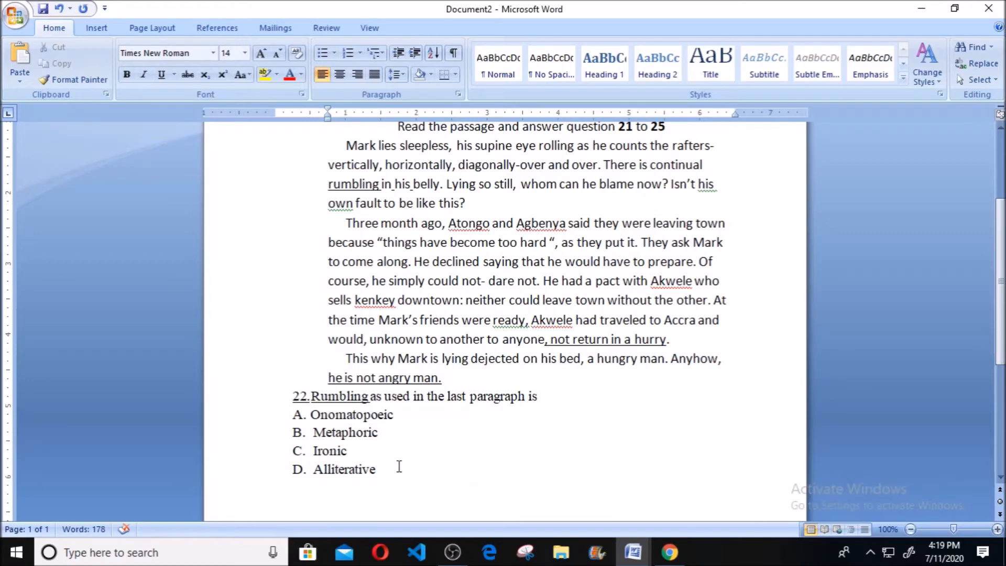
{"action": "mouse_move", "coordinate": [390, 466]}
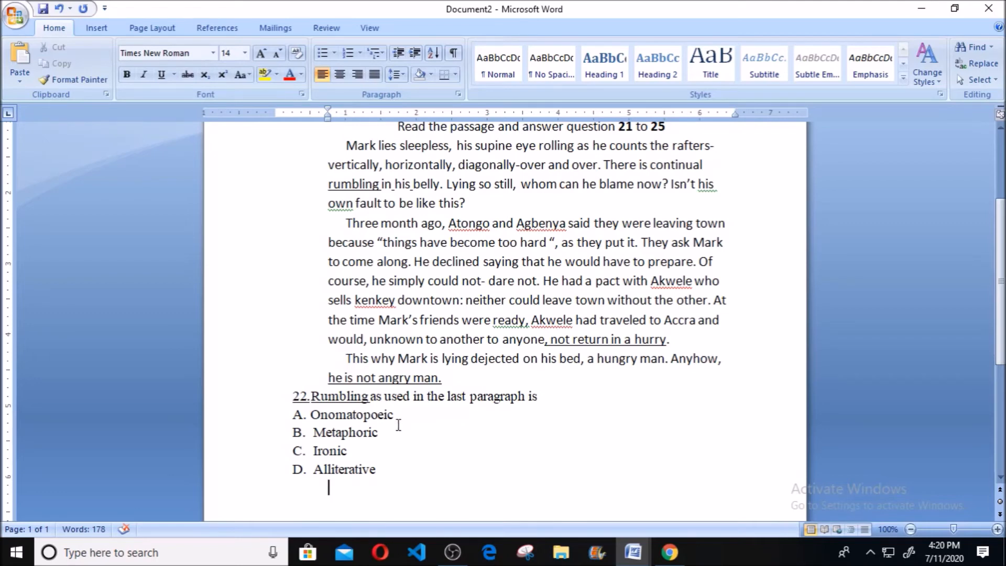
{"action": "mouse_move", "coordinate": [461, 473]}
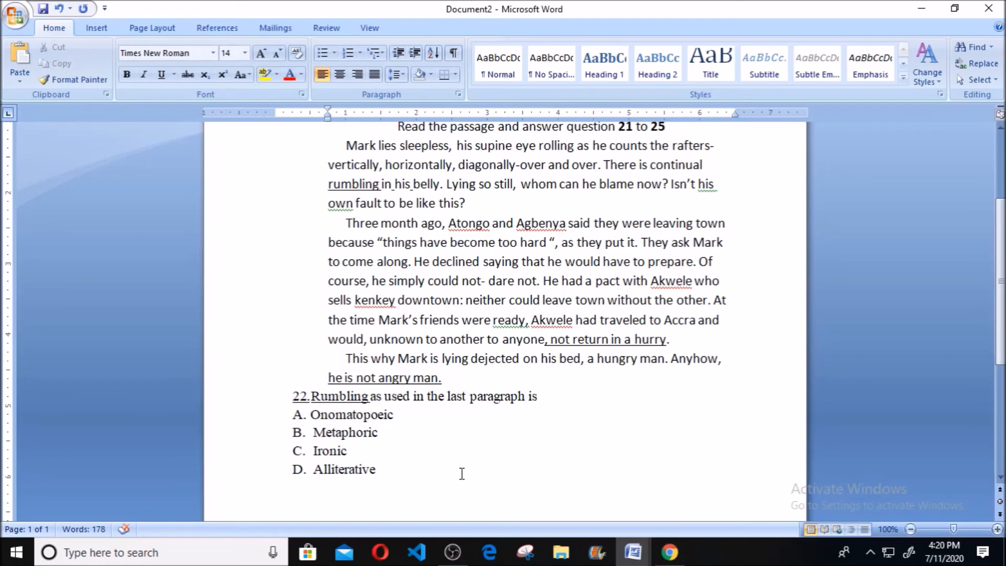